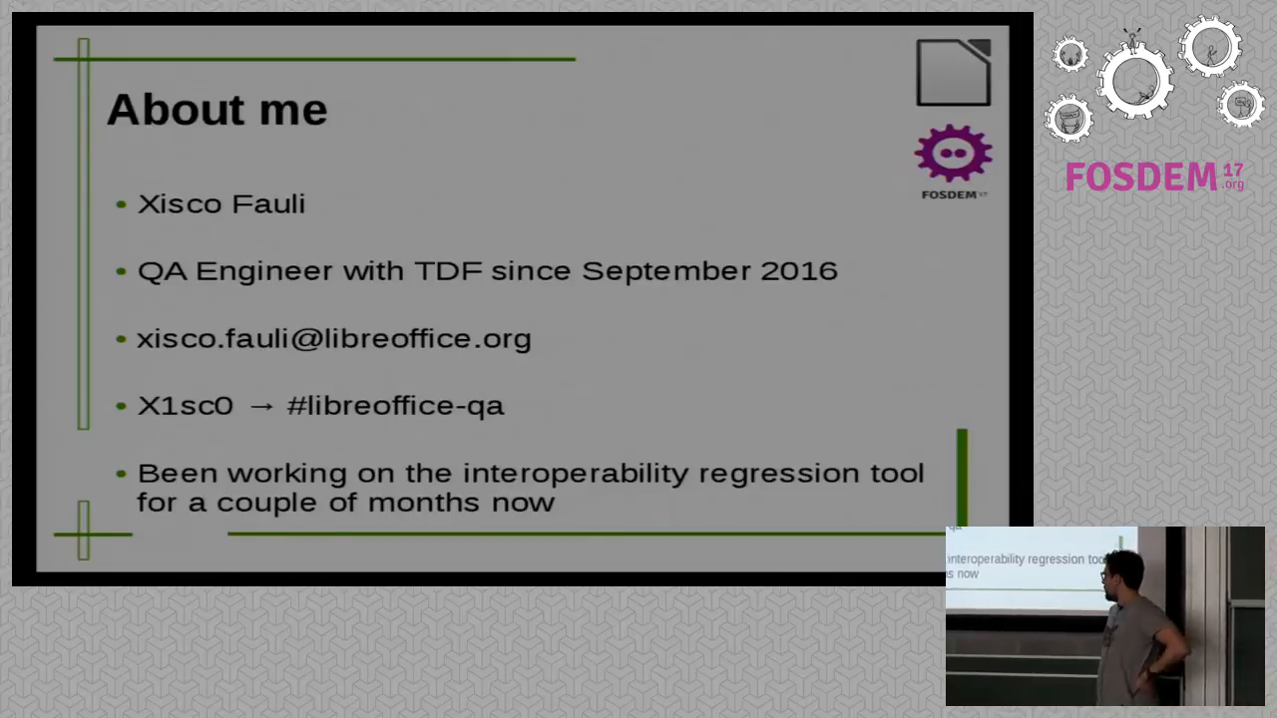
# - Advance through five slides of the talk presentation
pyautogui.press('Right')
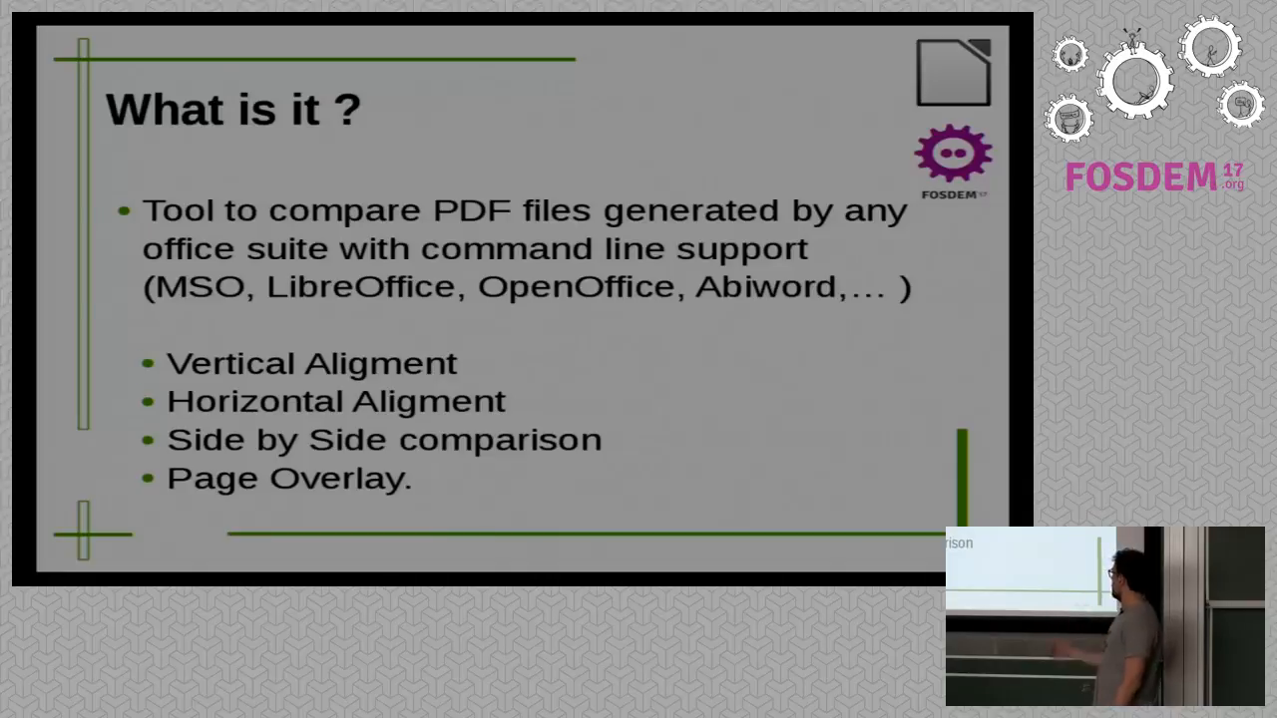
pyautogui.press('Right')
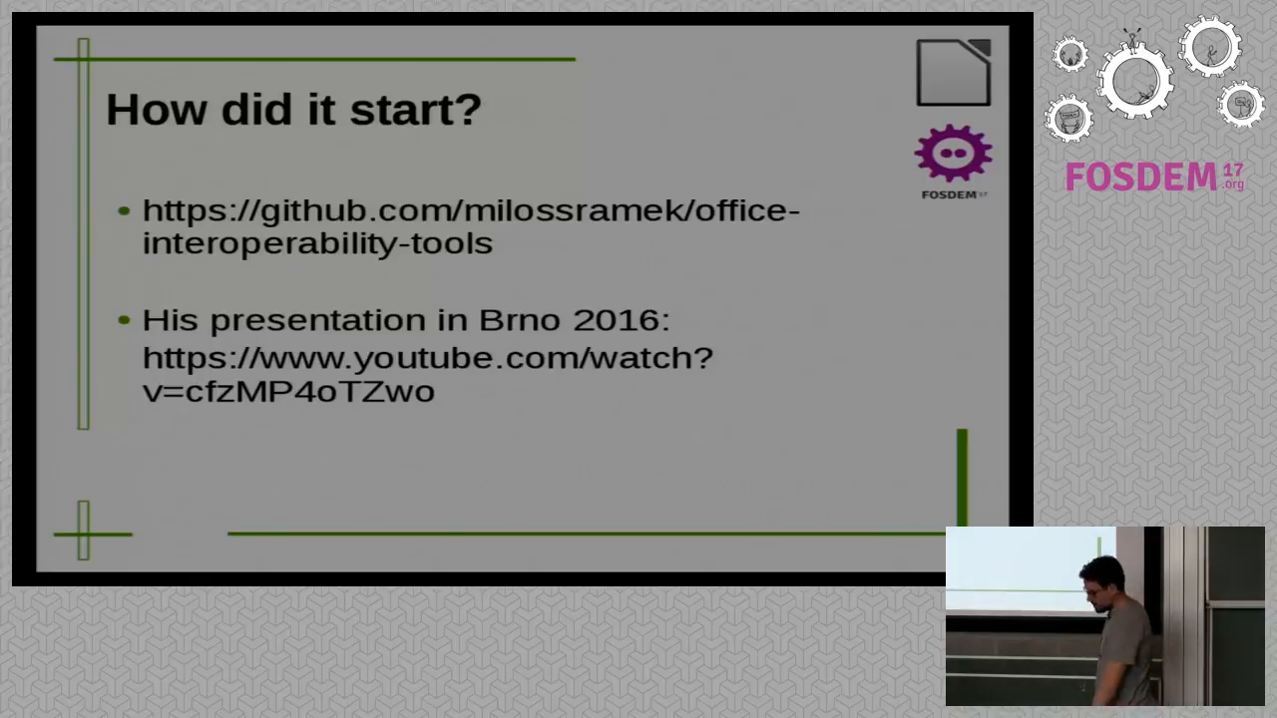
pyautogui.press('Right')
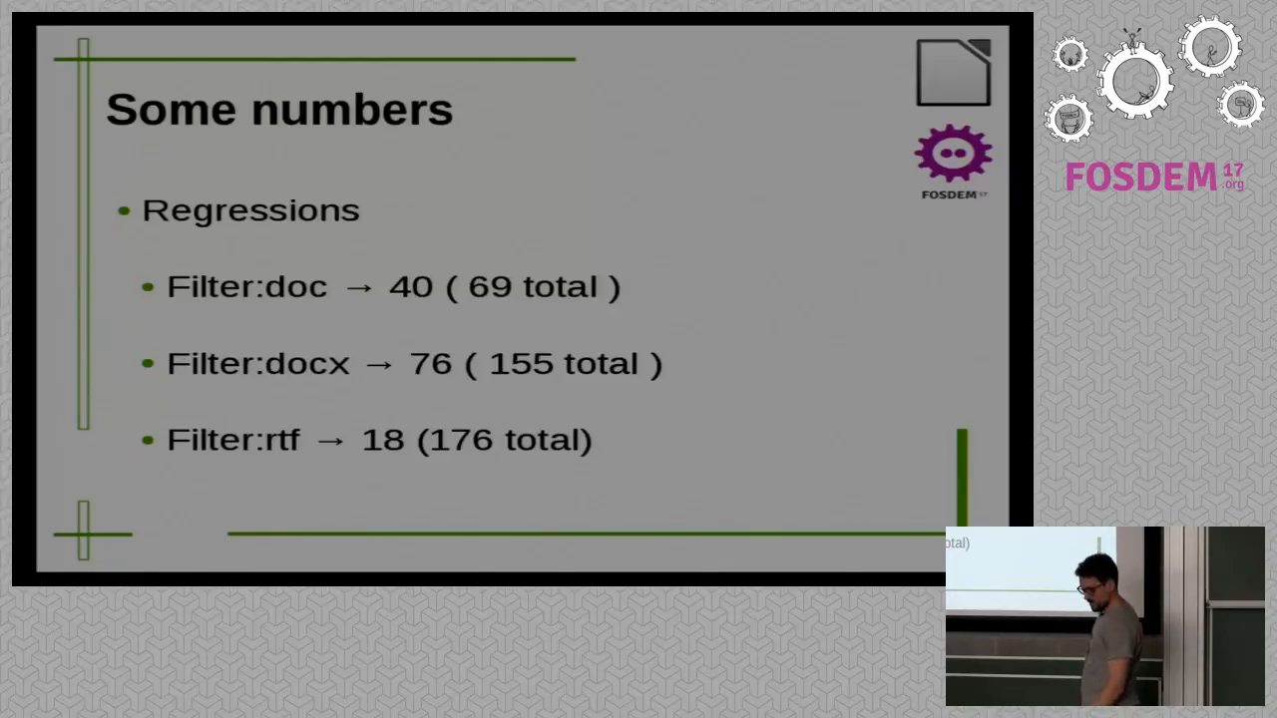
pyautogui.press('right')
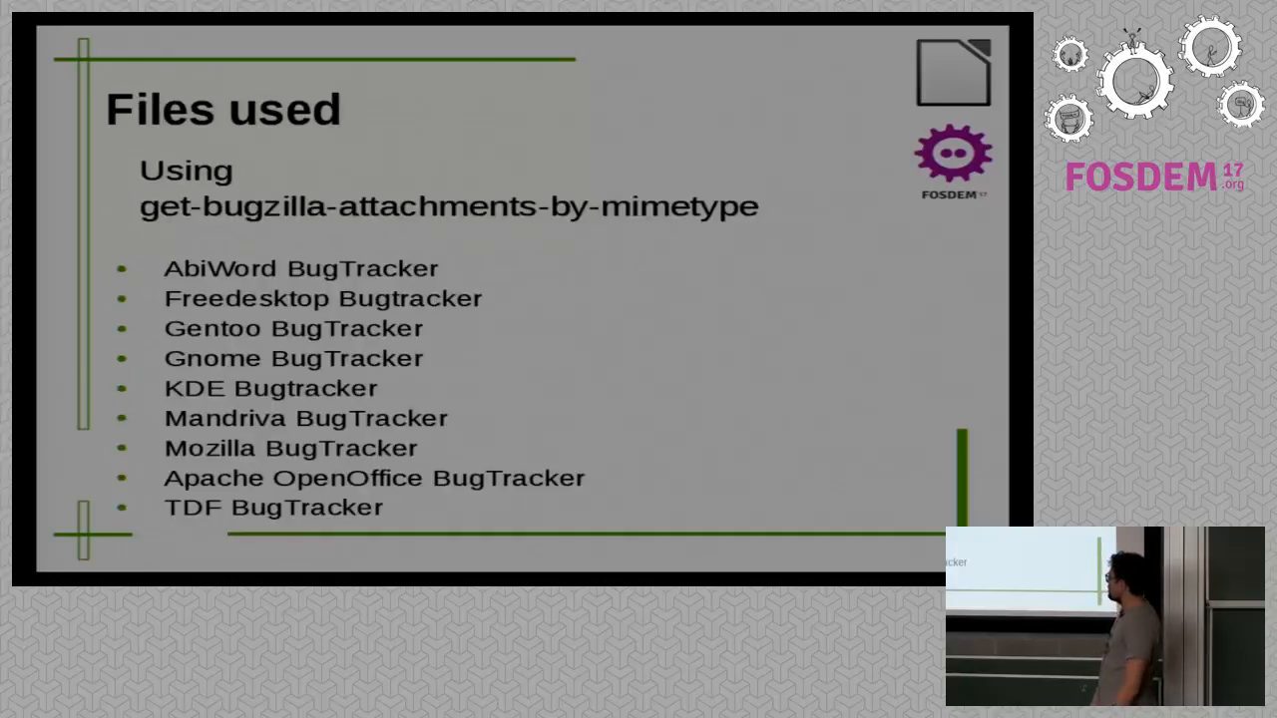
pyautogui.press('Right')
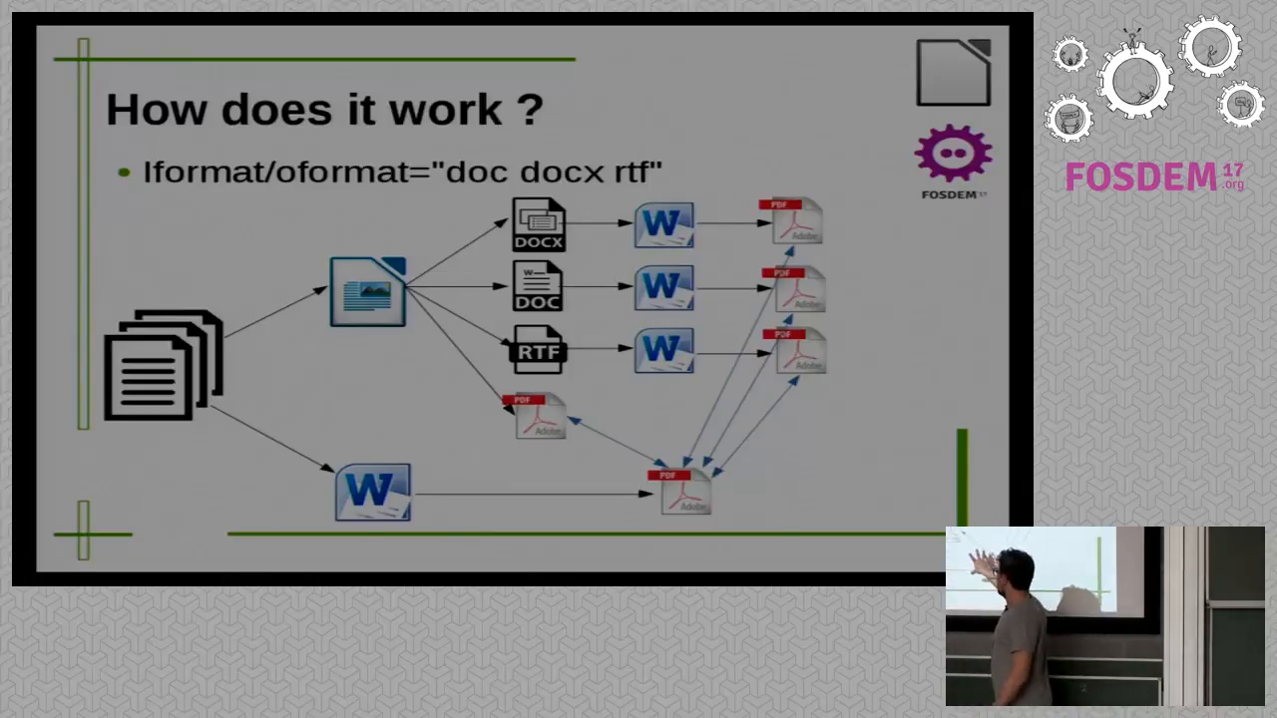
# - Advance one more slide, exit the slideshow, and bring up the rslt.ods Calc window
pyautogui.press('right')
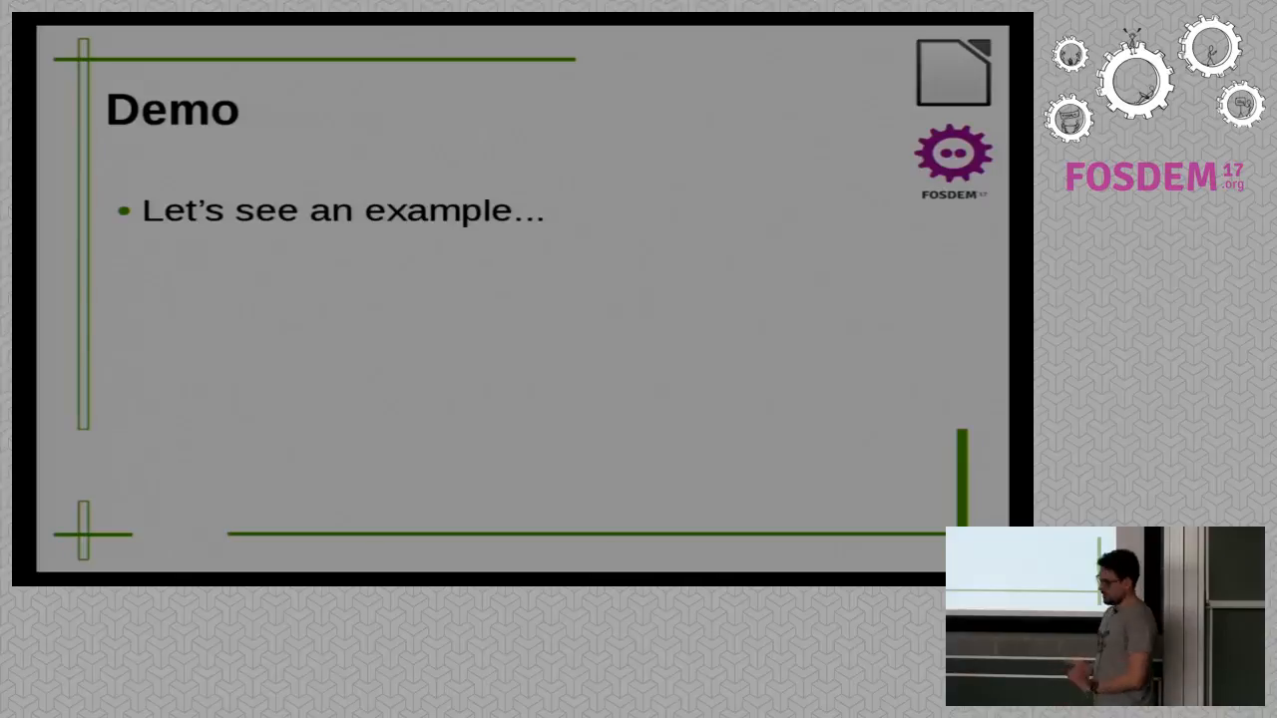
pyautogui.press('Escape')
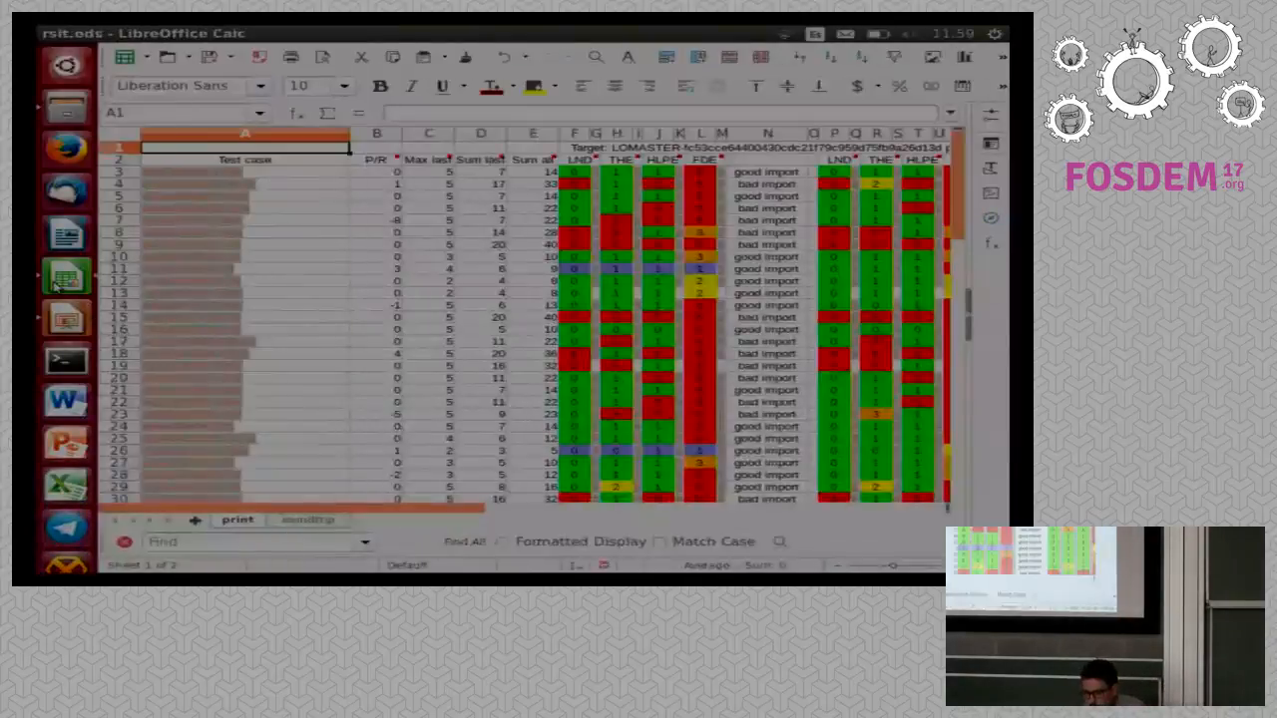
pyautogui.moveTo(615, 86)
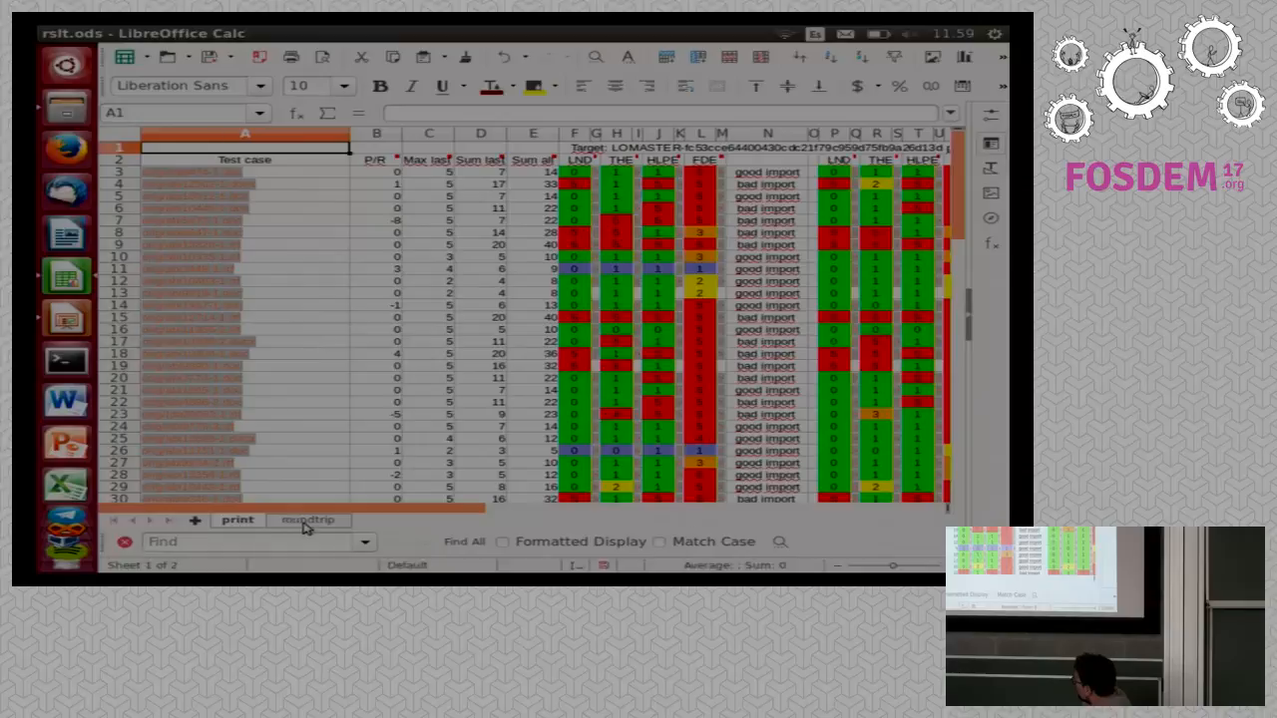
pyautogui.click(307, 520)
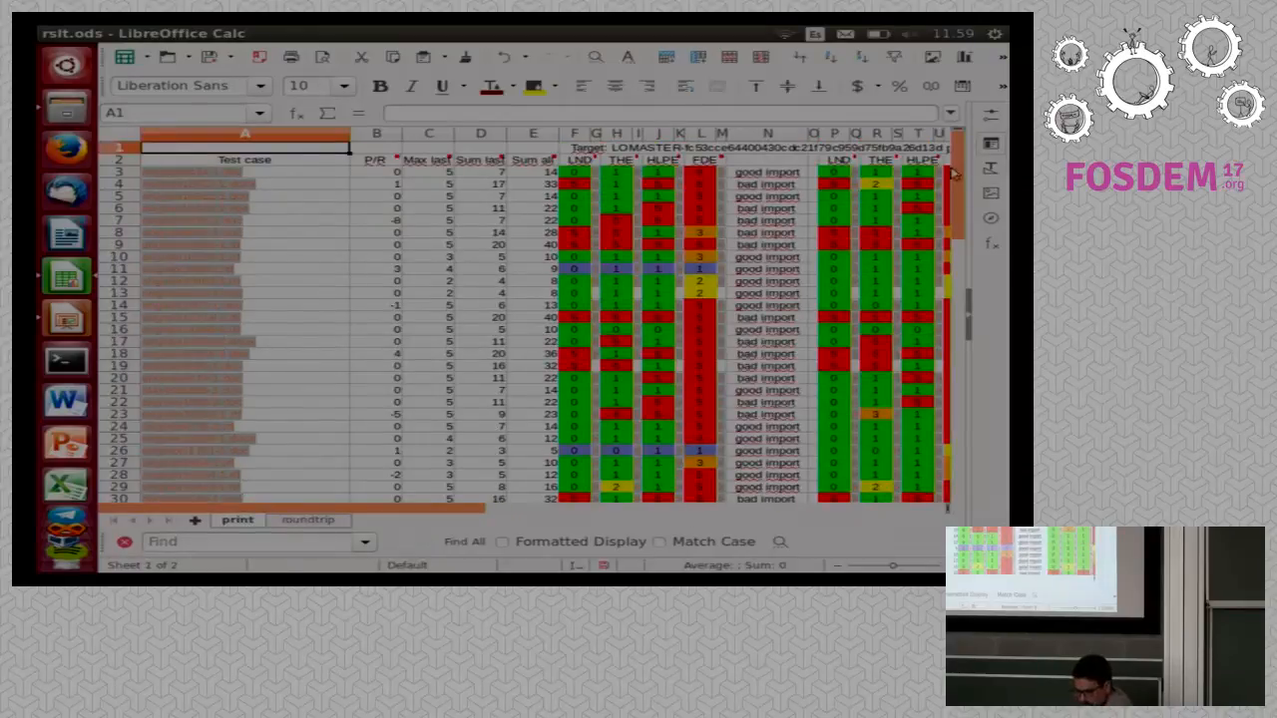
pyautogui.scroll(-3)
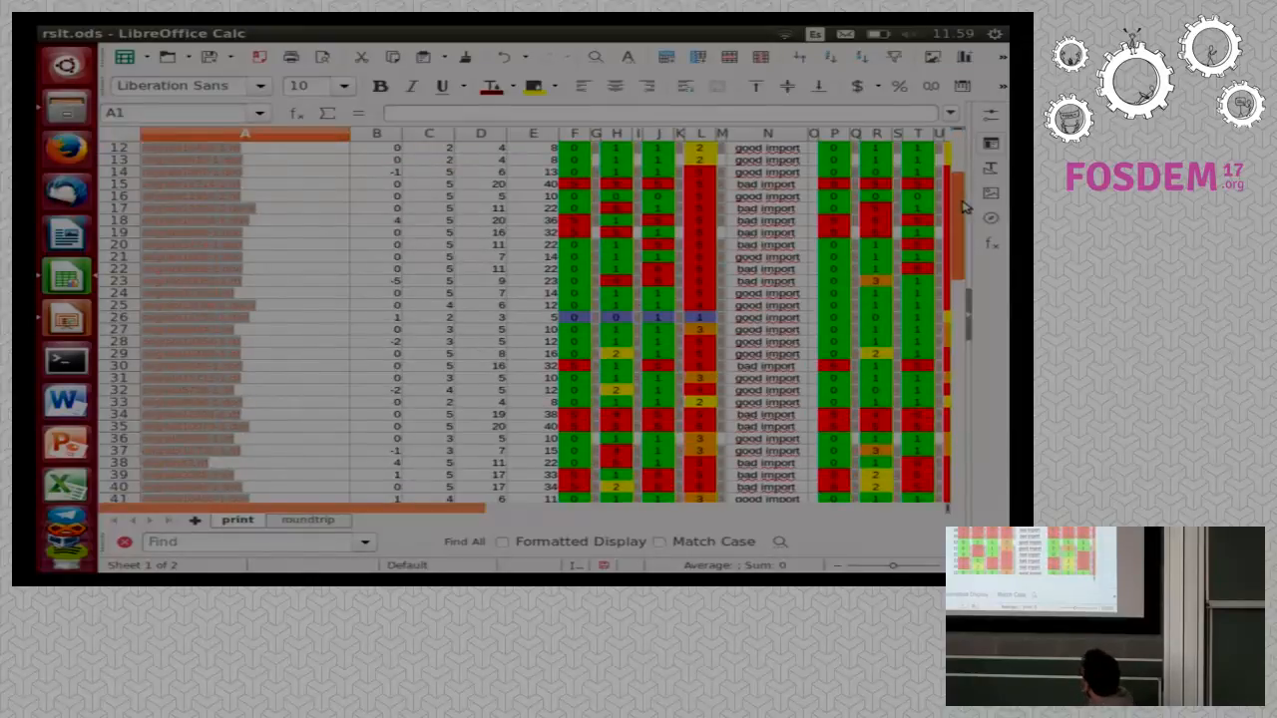
pyautogui.scroll(-3)
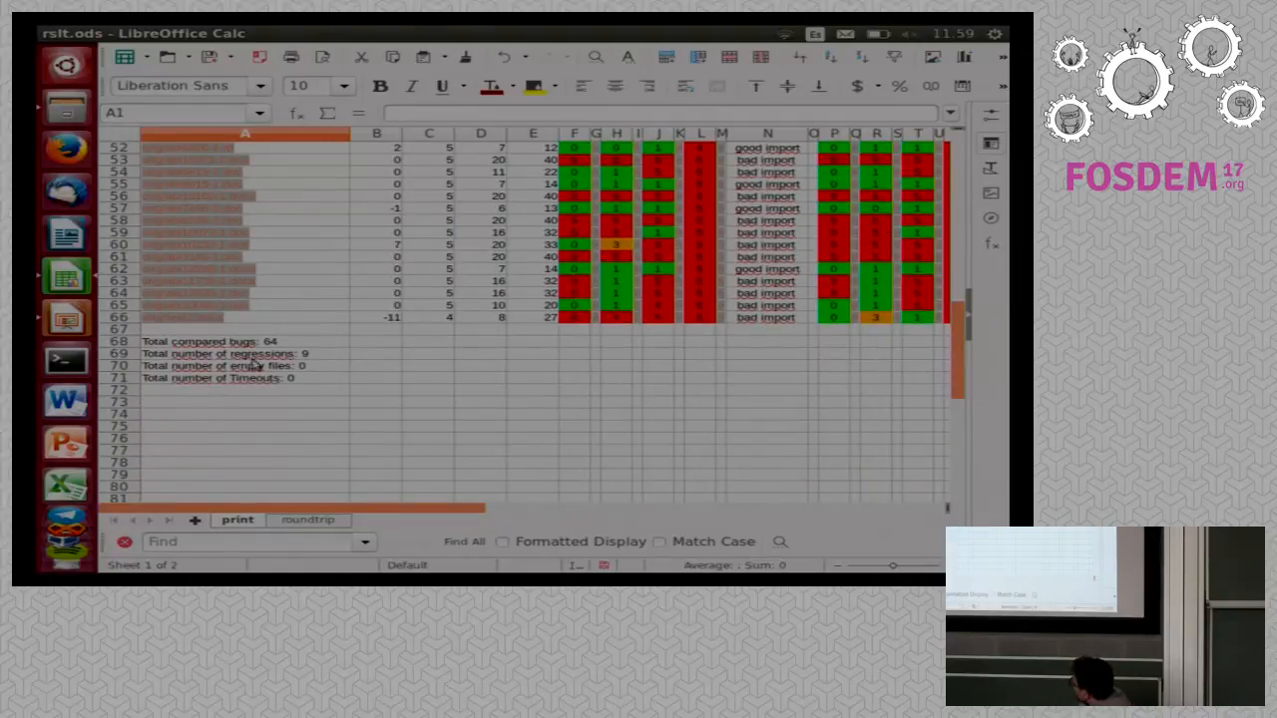
pyautogui.moveTo(287, 377)
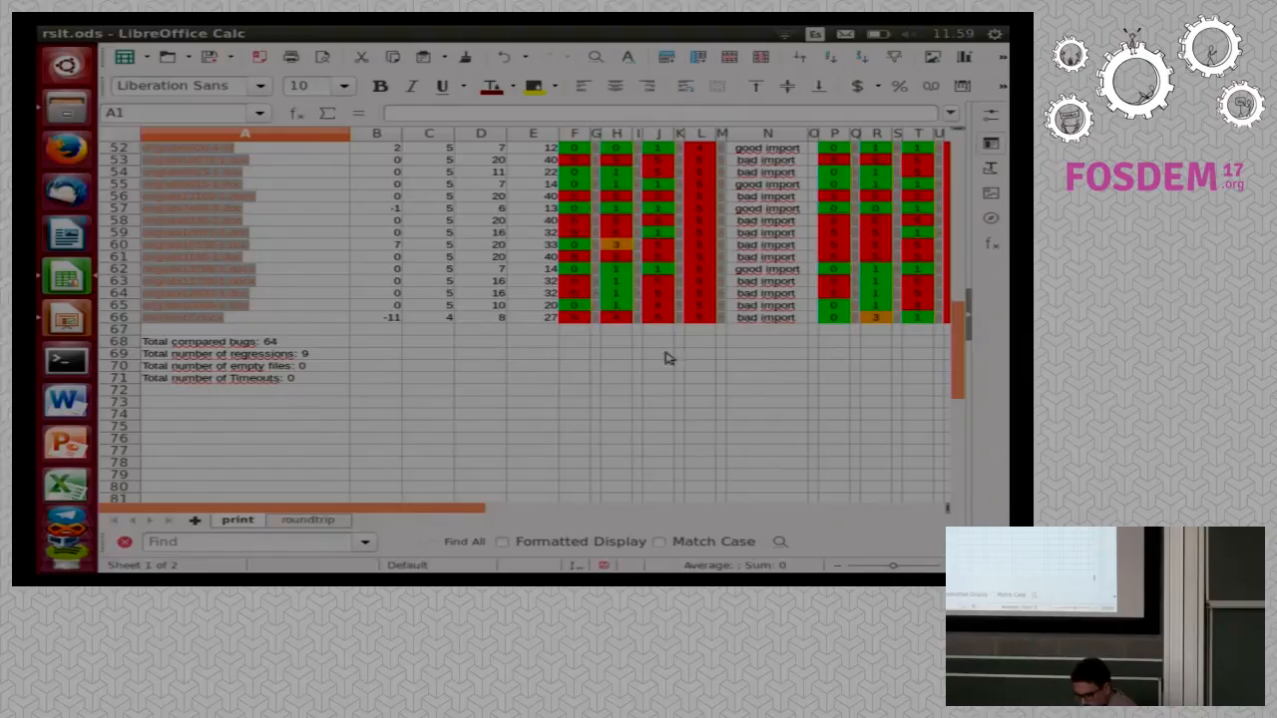
pyautogui.hscroll(3)
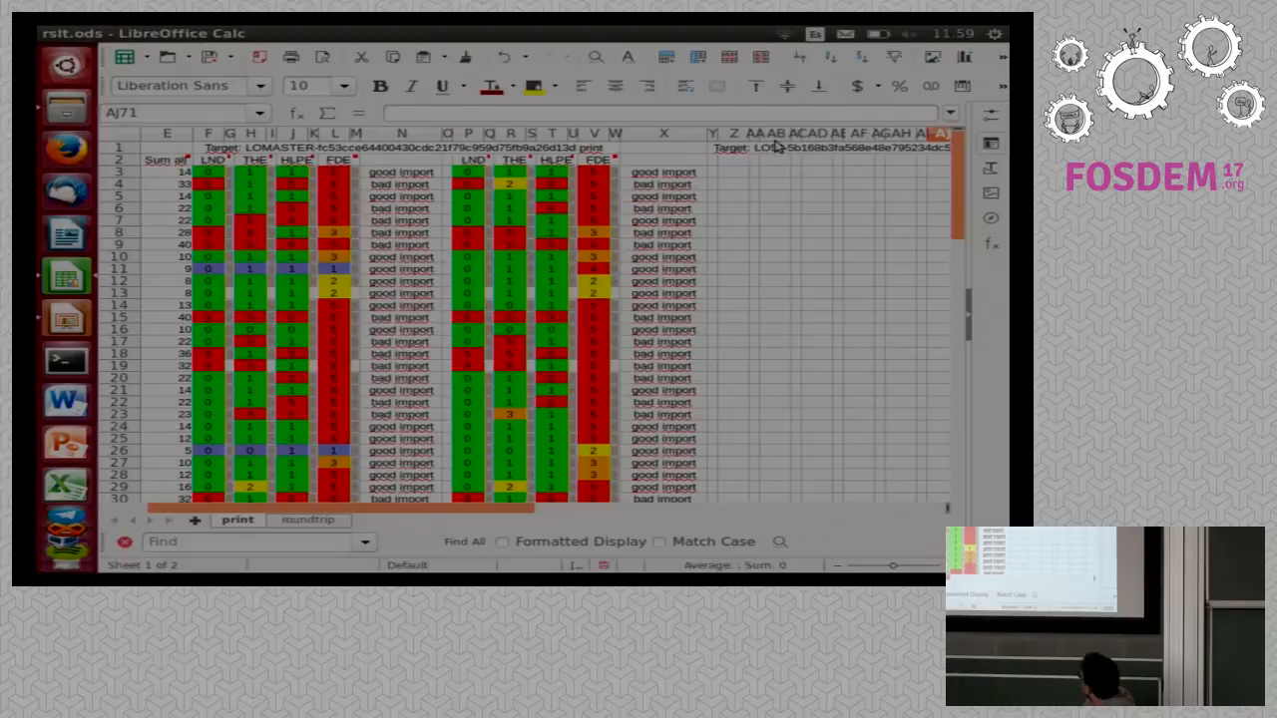
pyautogui.moveTo(693, 334)
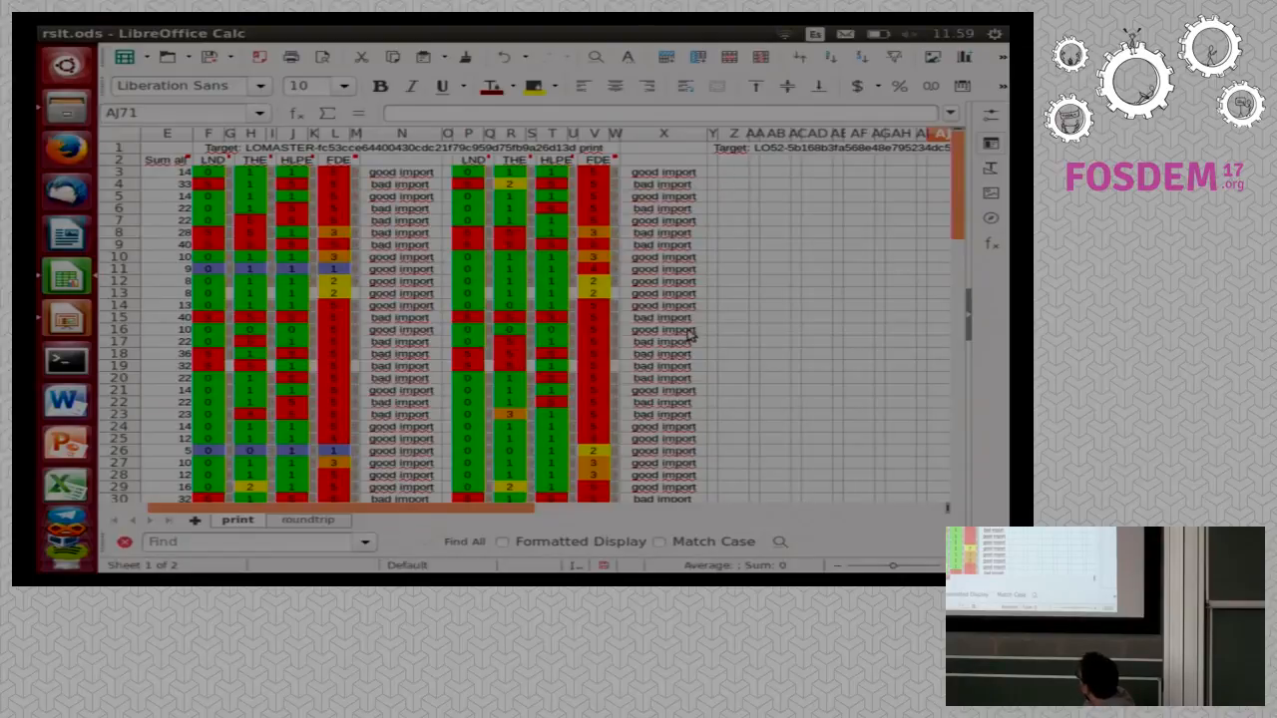
pyautogui.hscroll(-3)
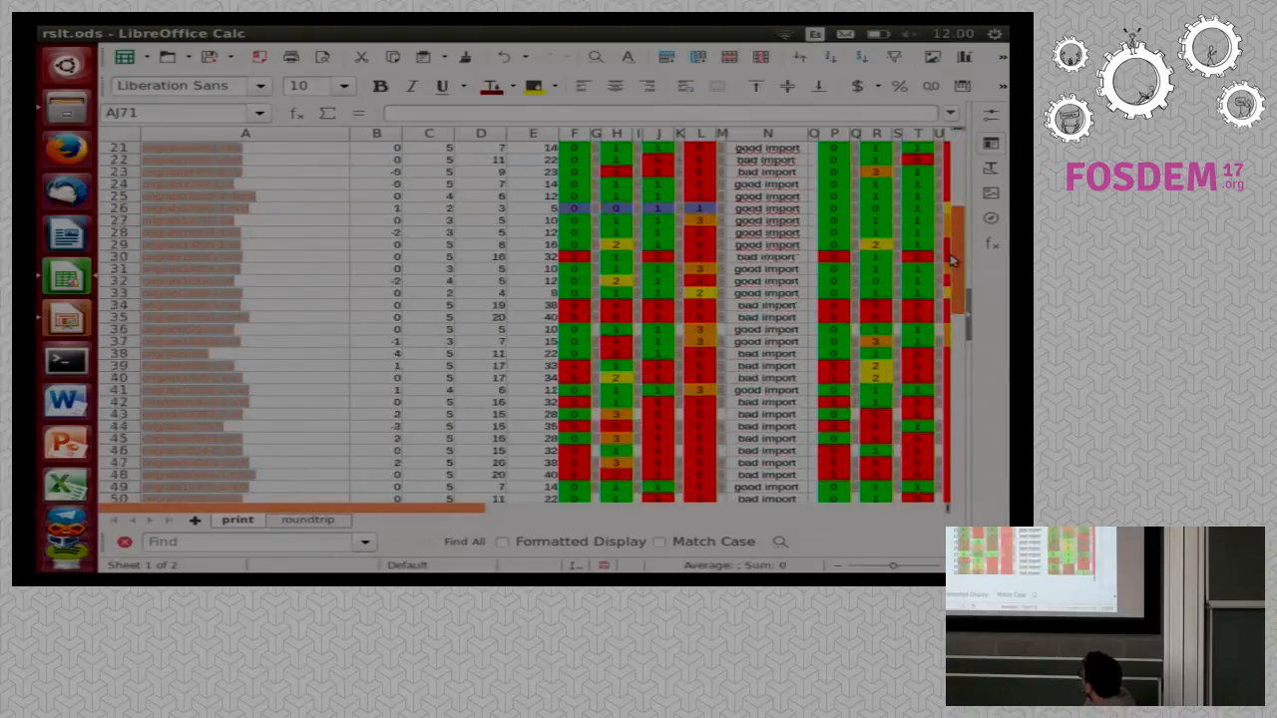
pyautogui.scroll(-3)
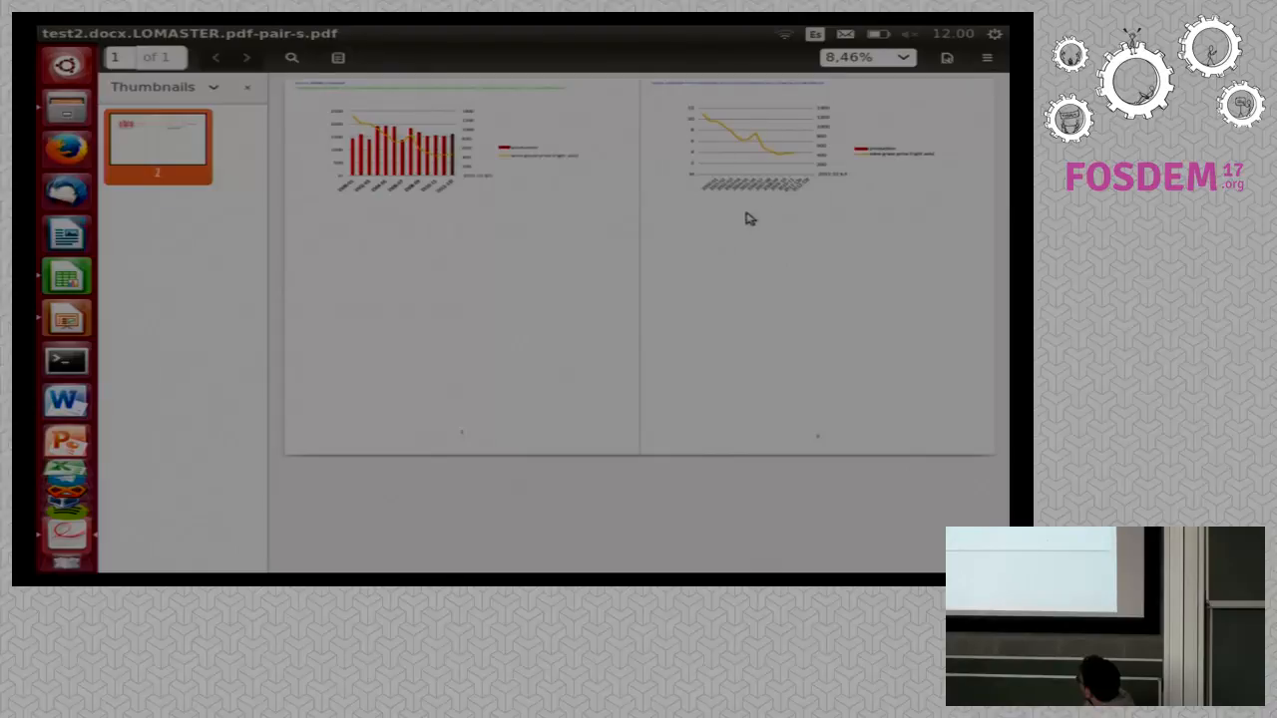
pyautogui.moveTo(746, 187)
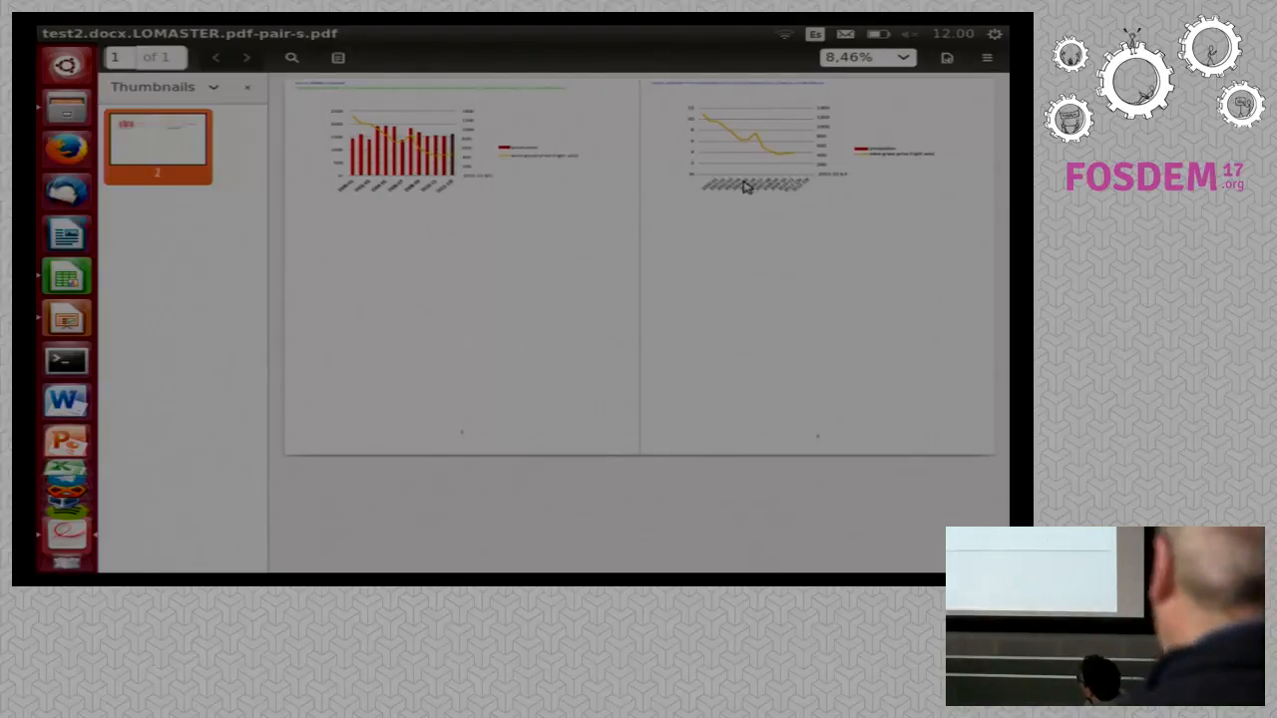
pyautogui.moveTo(760, 172)
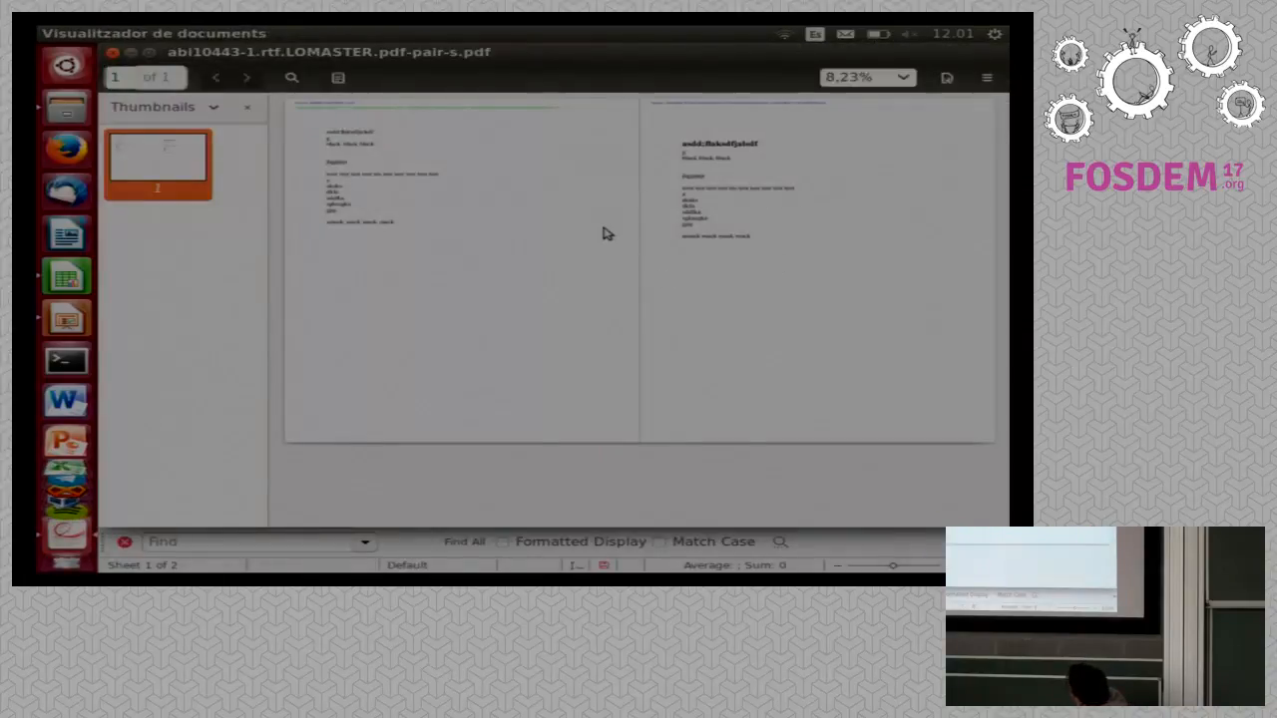
pyautogui.moveTo(648, 213)
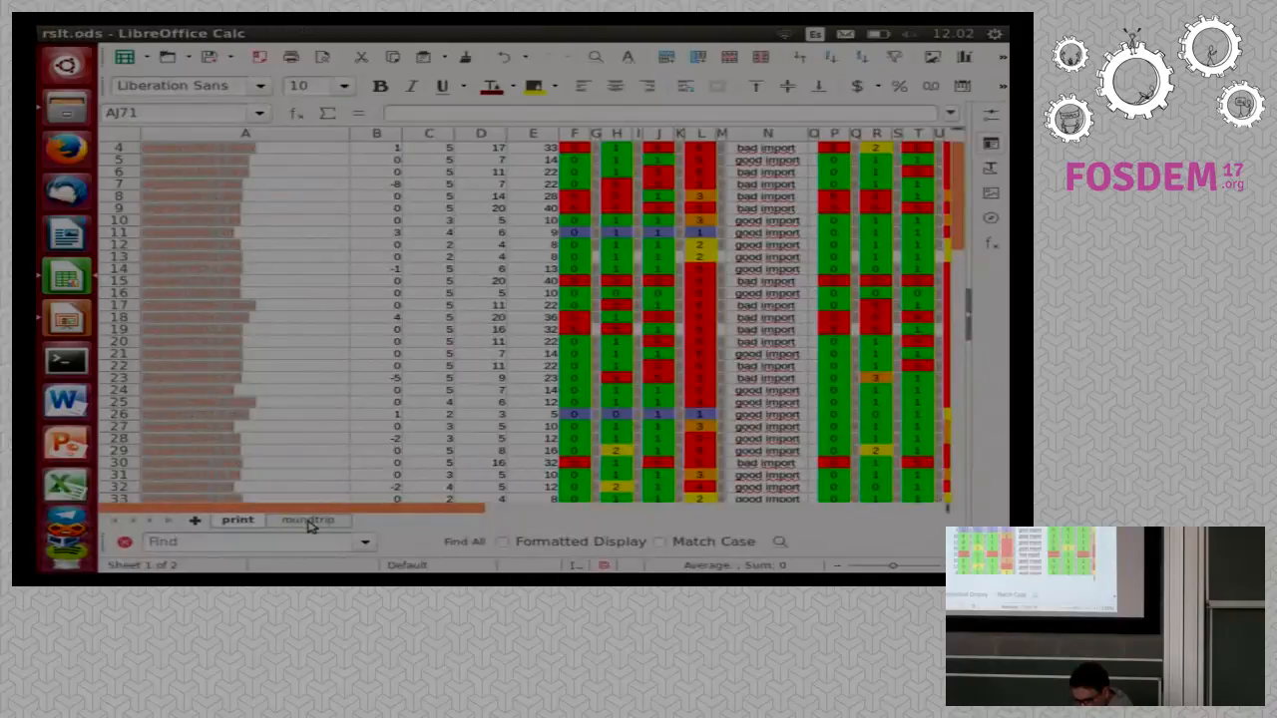
# - Scroll the roundtrip sheet's colour-coded scores, then return to the Impress Demo slide
pyautogui.click(308, 520)
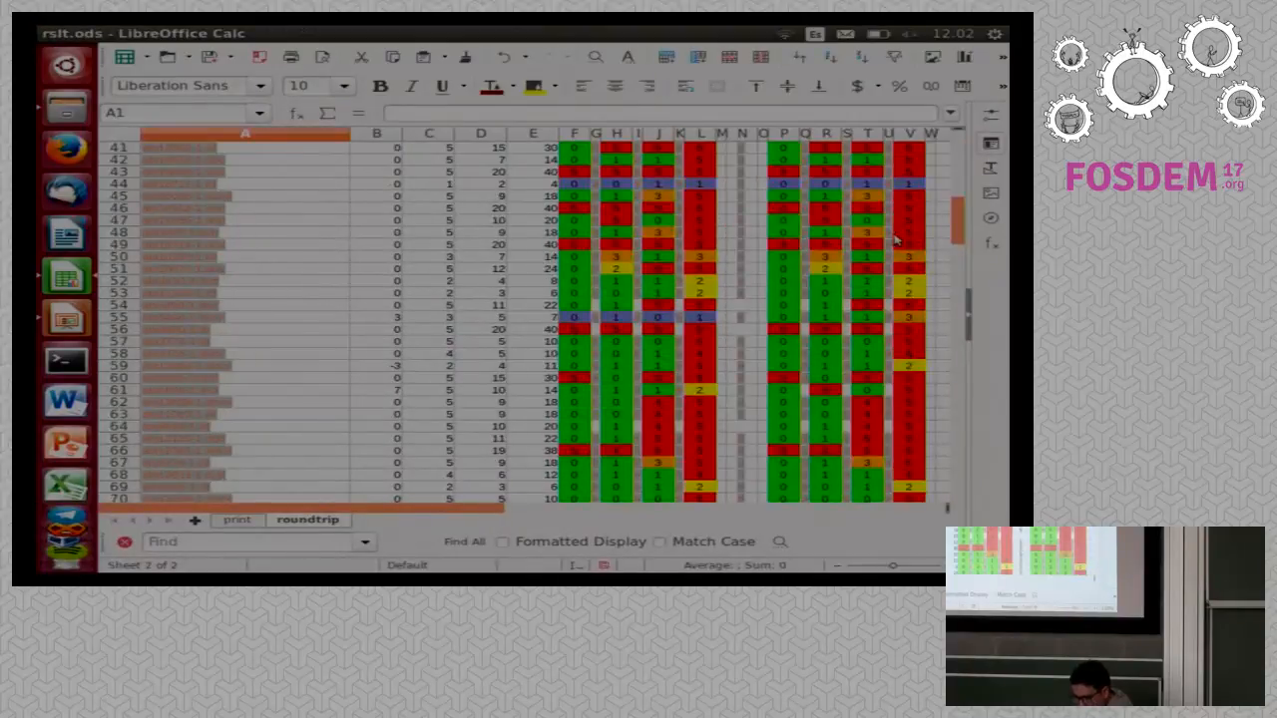
pyautogui.scroll(3)
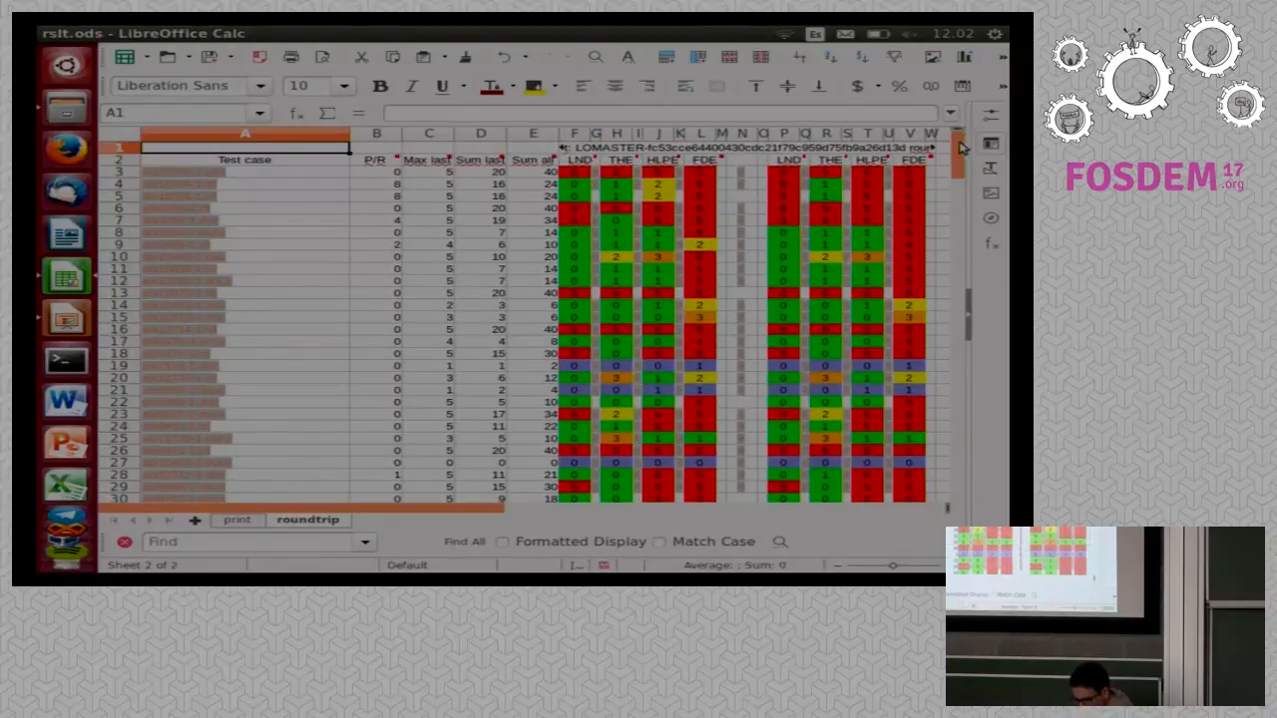
pyautogui.scroll(-3)
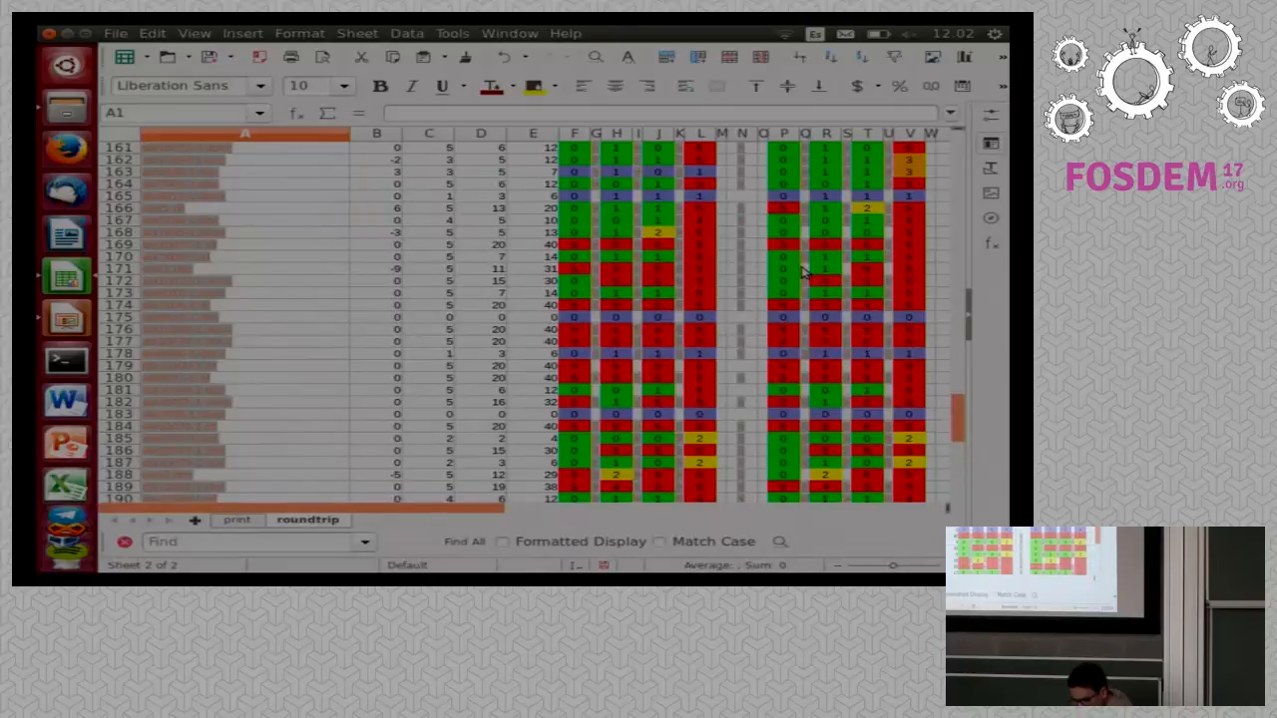
pyautogui.moveTo(804, 477)
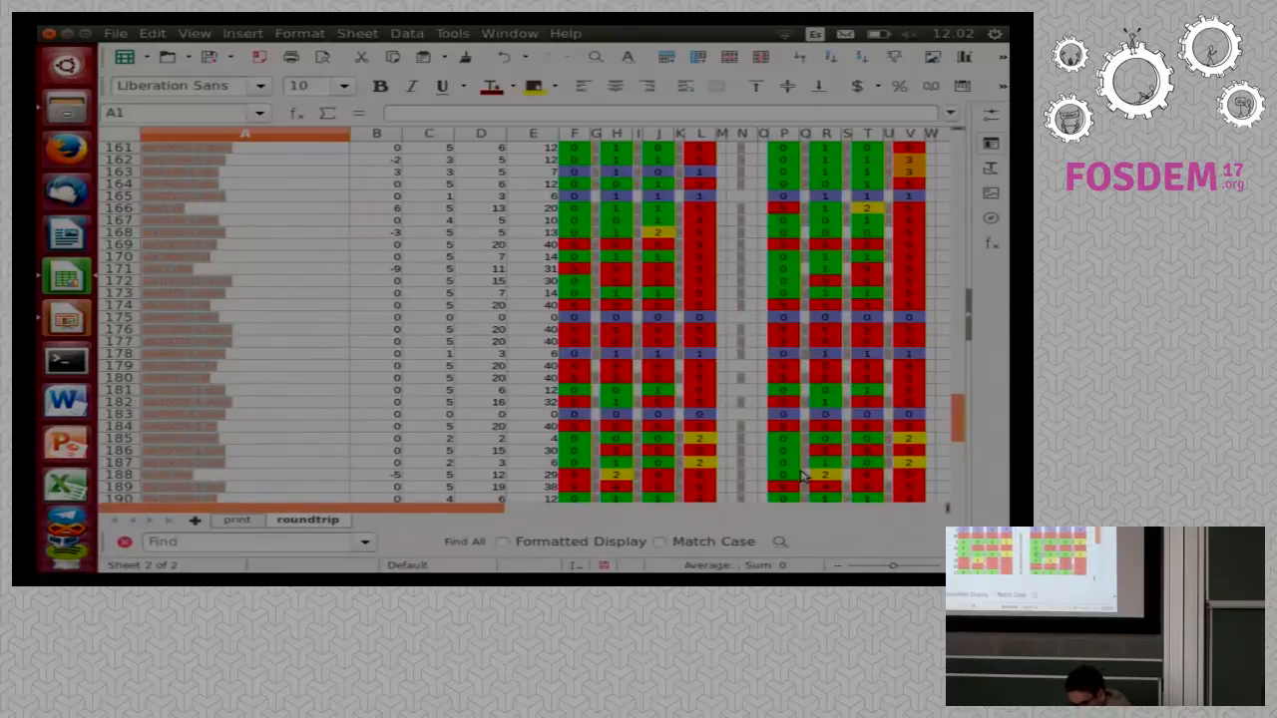
pyautogui.scroll(-3)
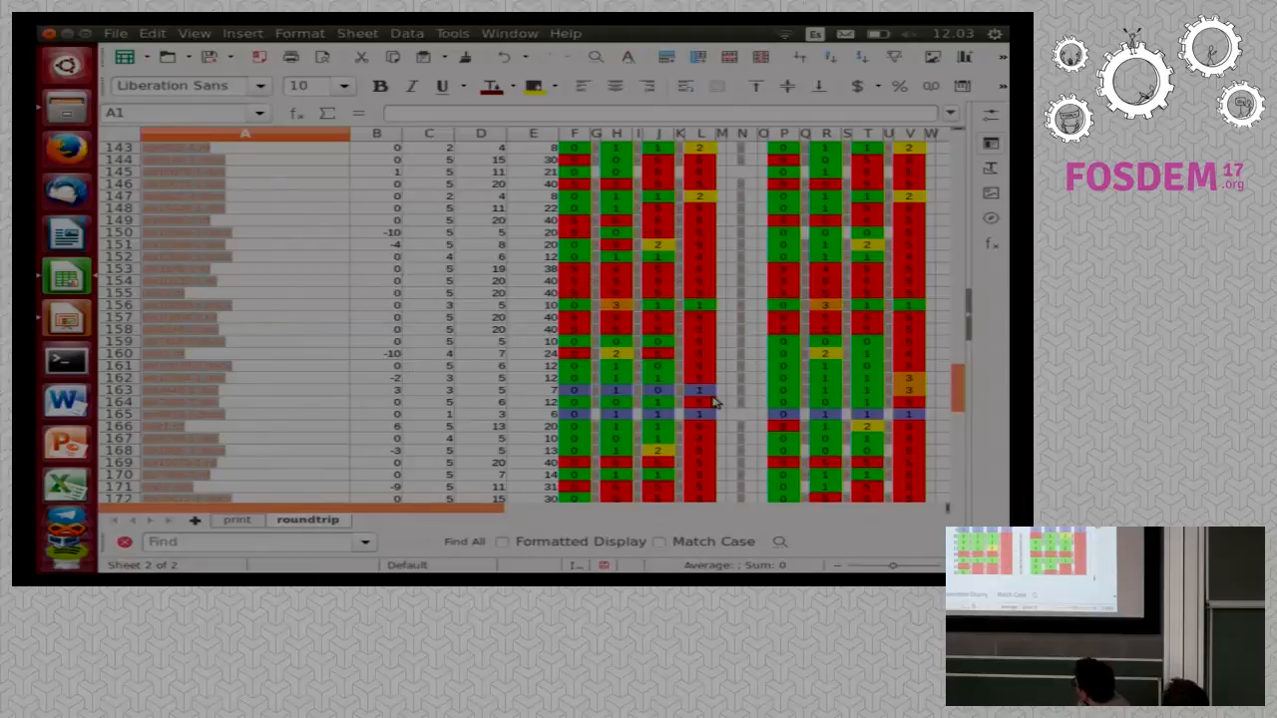
pyautogui.moveTo(678, 404)
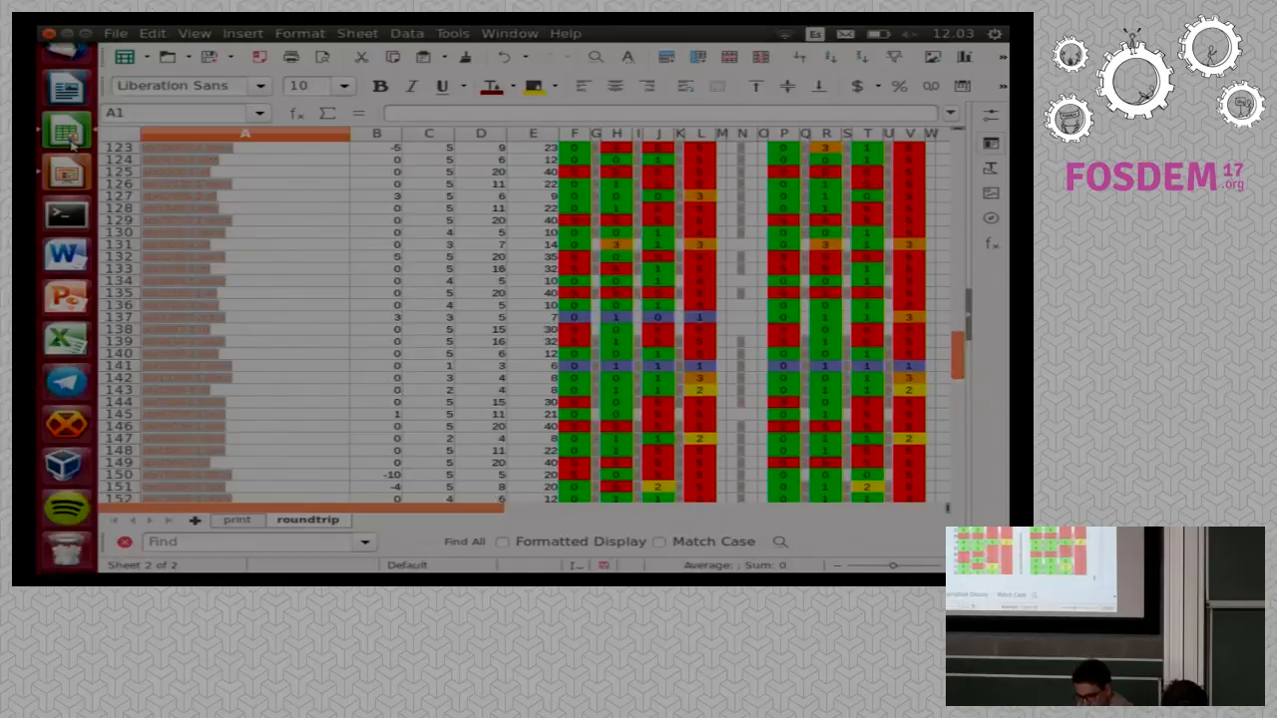
pyautogui.click(66, 170)
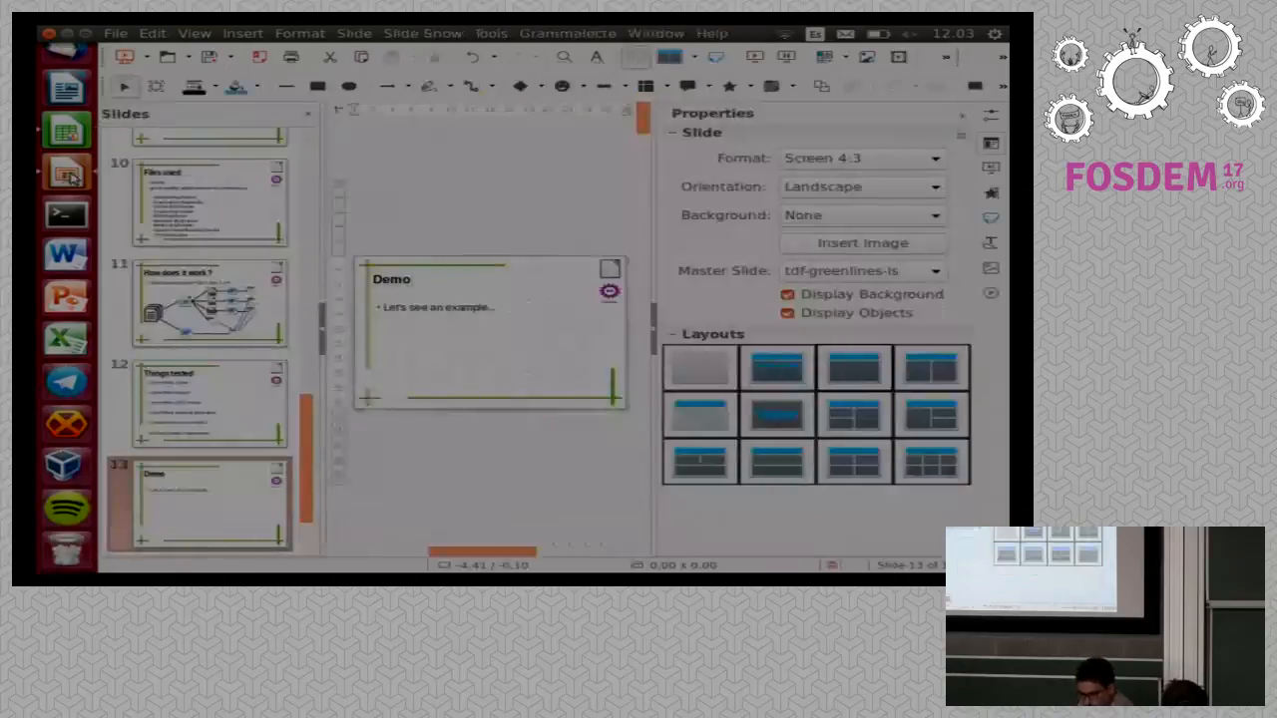